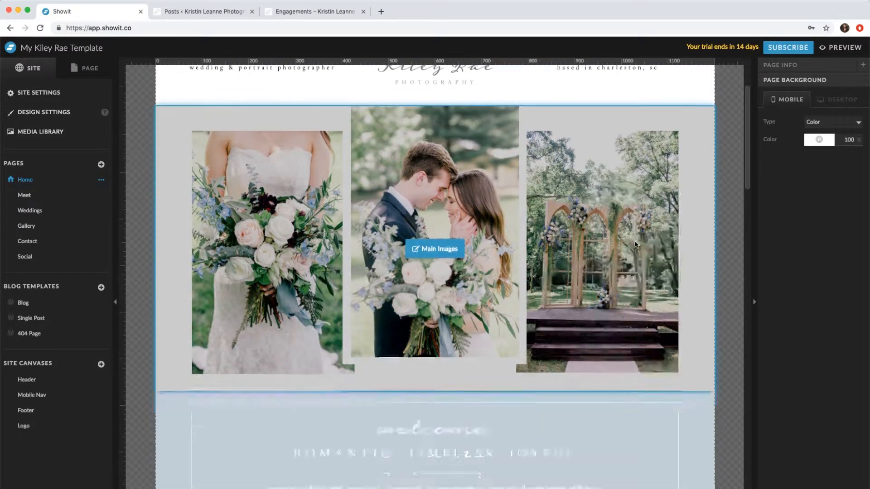
Scroll down the Home page past the footer to the Pop Up newsletter canvas.
scroll(down, 3)
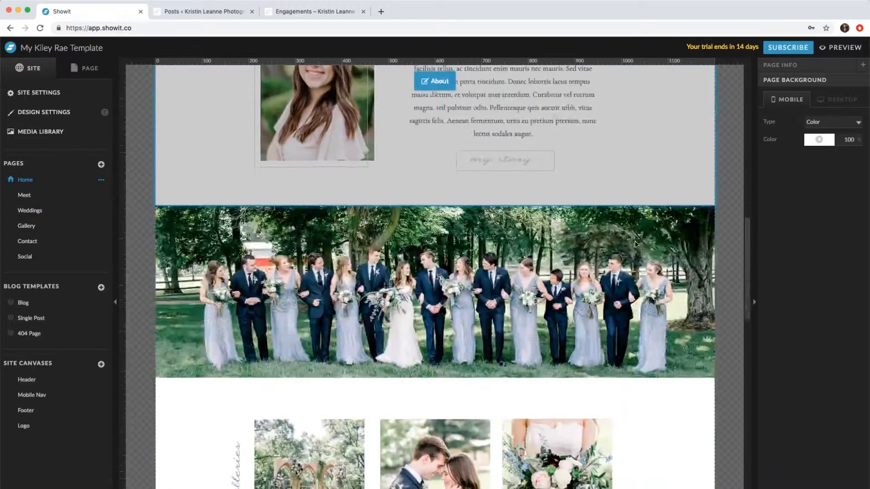
scroll(down, 3)
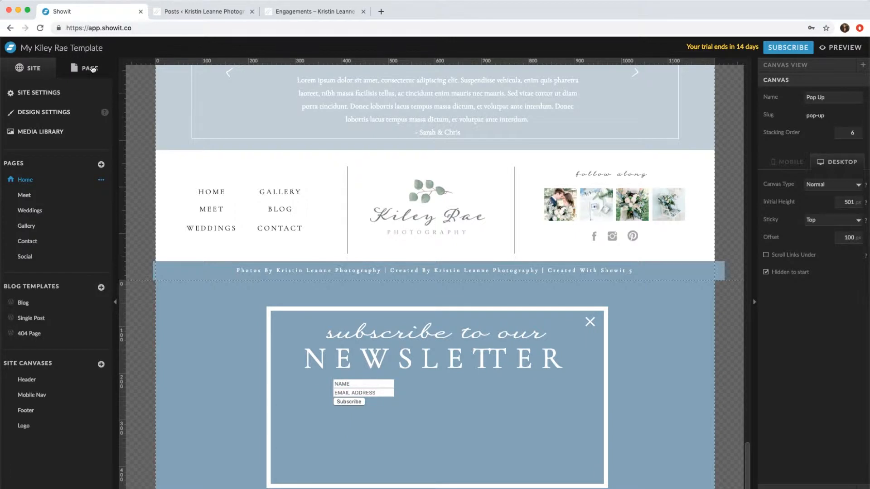
Convert the Home page's Pop Up newsletter canvas into a reusable site canvas.
click(102, 276)
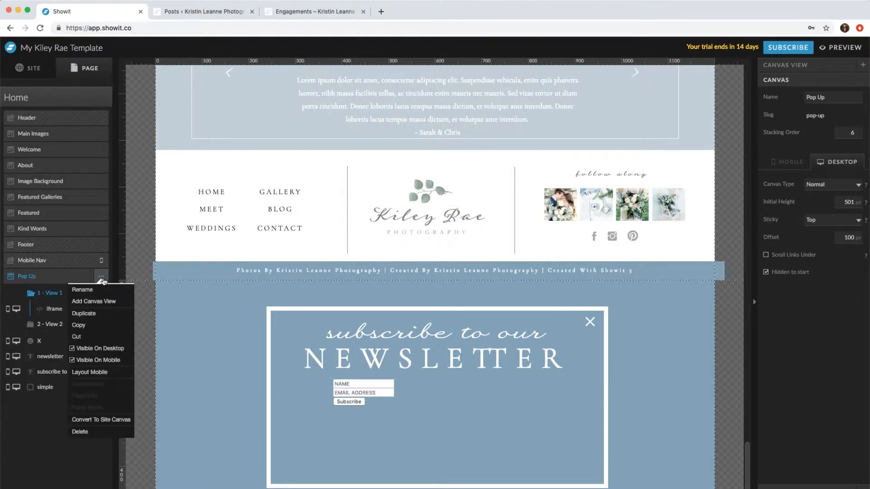
mouse_move(109, 423)
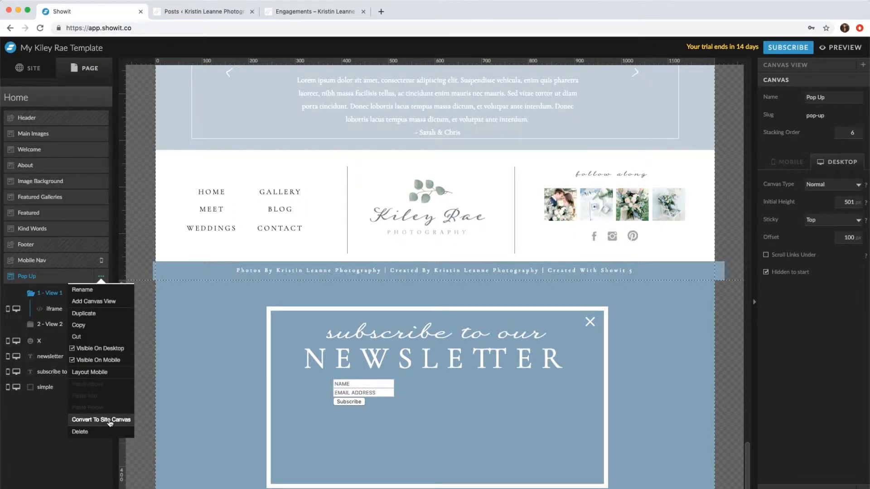
click(100, 420)
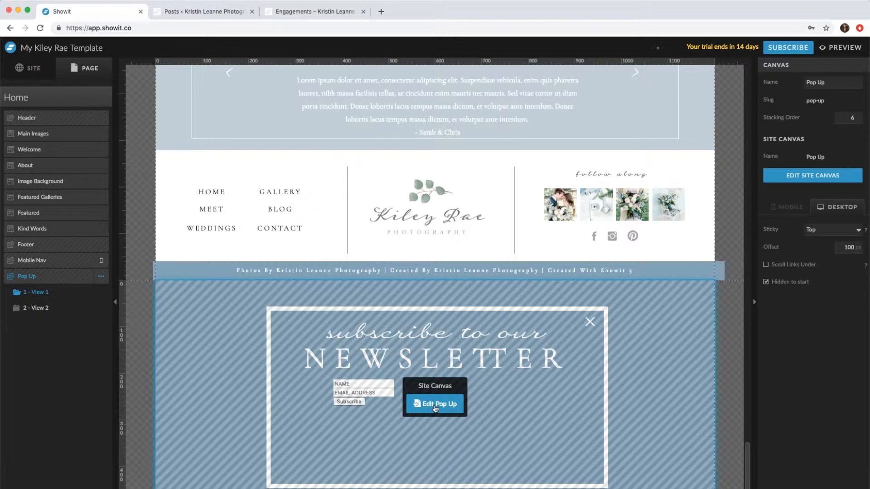
mouse_move(405, 398)
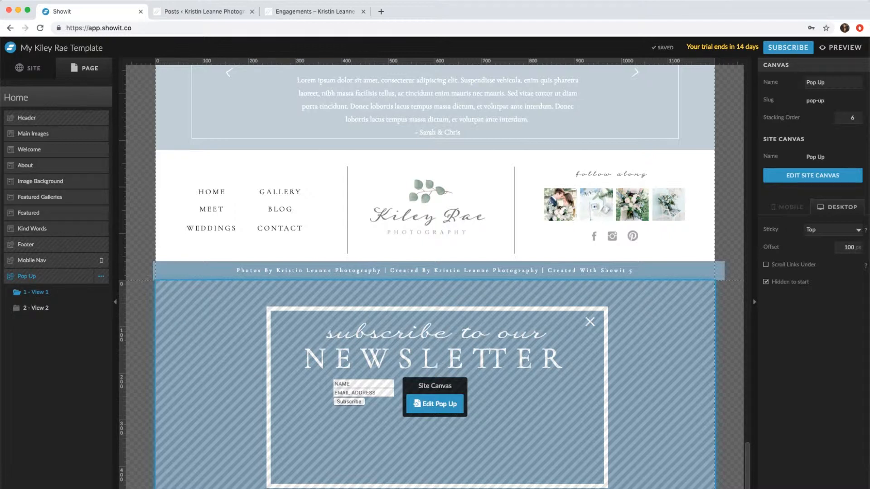
Open the Blog template and add the existing Pop Up site canvas to it.
click(28, 68)
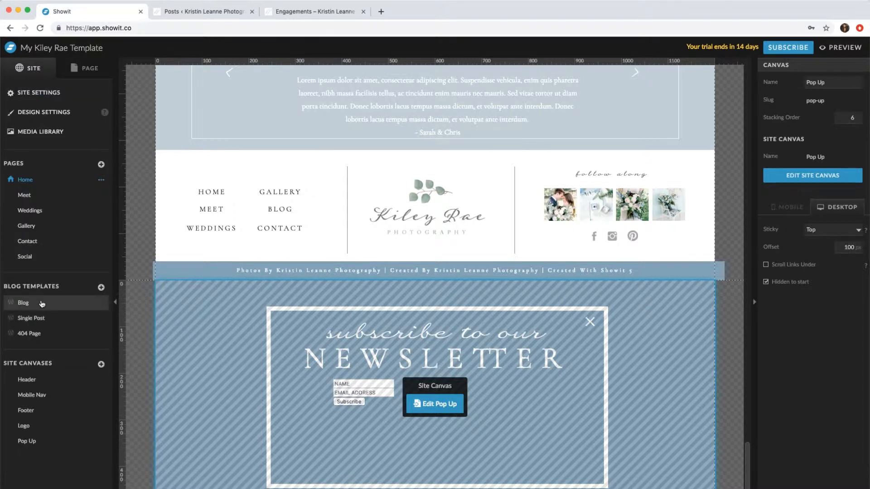
click(23, 303)
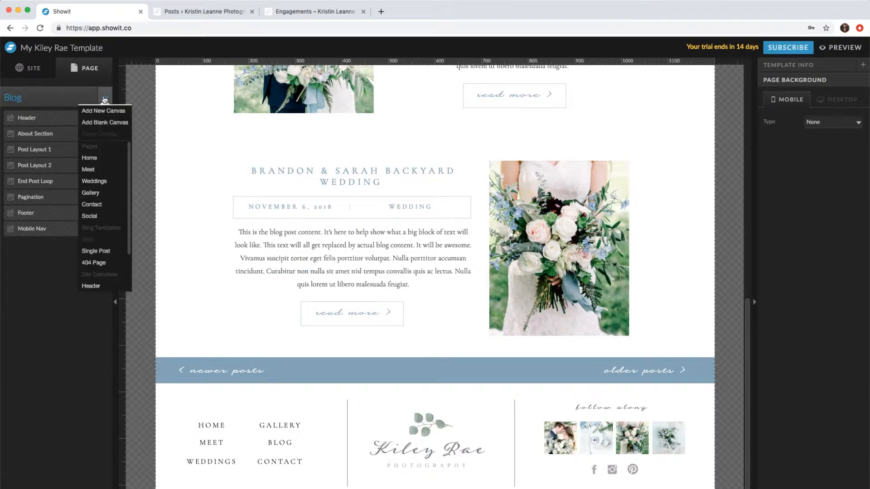
mouse_move(100, 115)
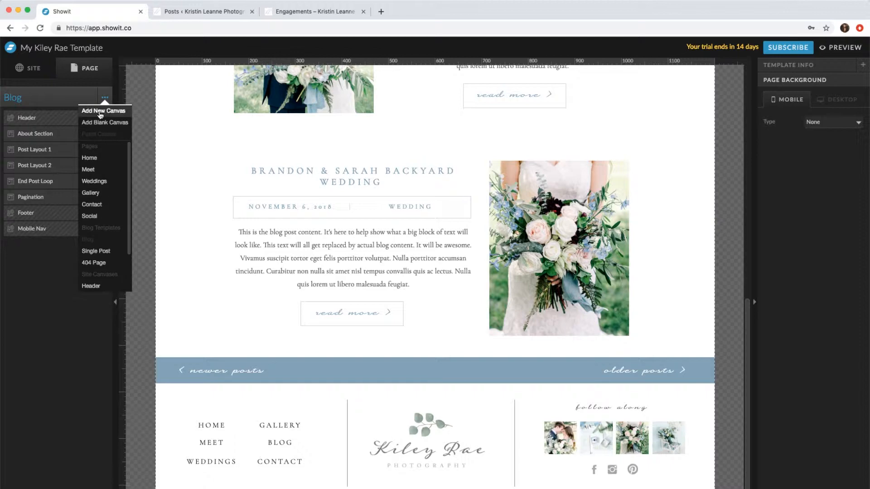
click(104, 111)
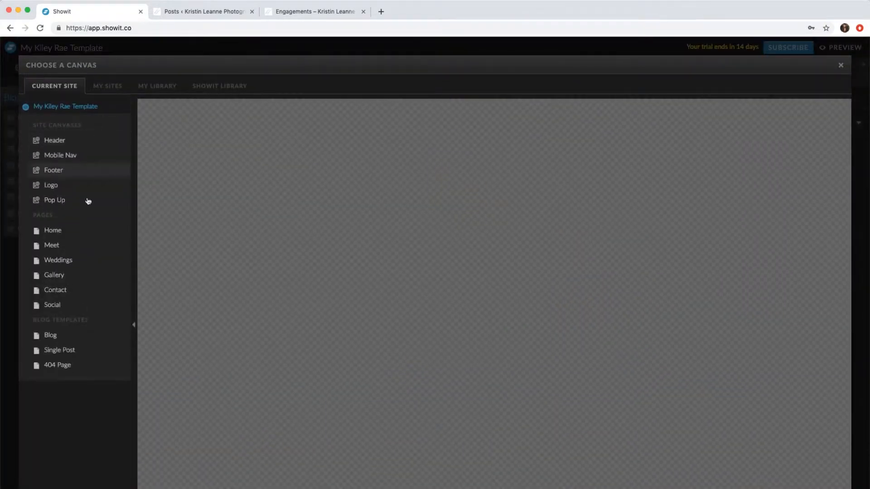
click(54, 200)
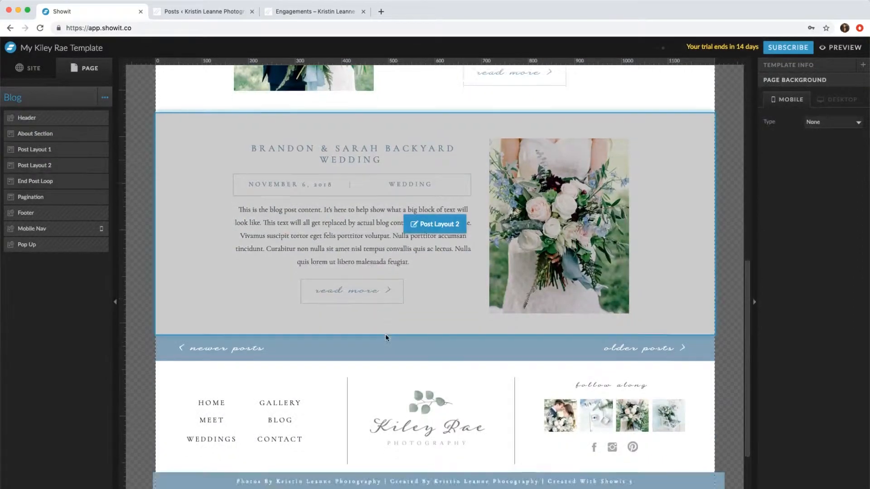
scroll(down, 3)
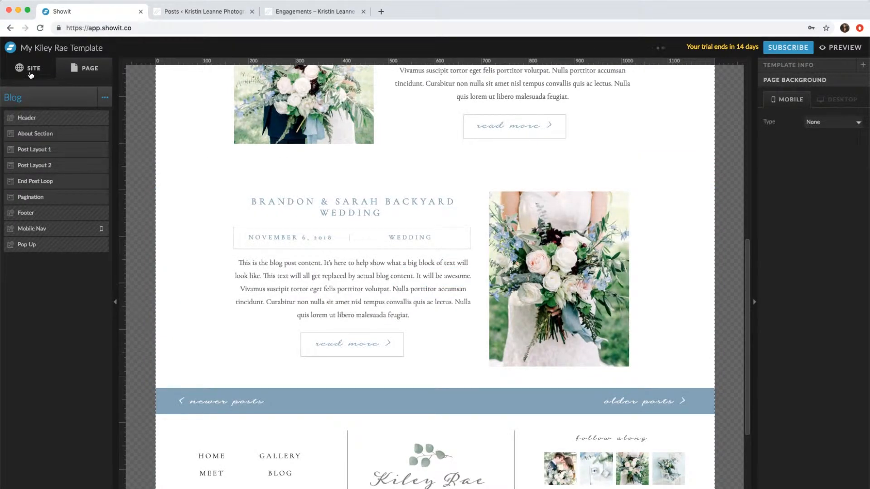
Copy the Home page's newsletter form custom CSS into the Blog template's Custom CSS box.
click(30, 68)
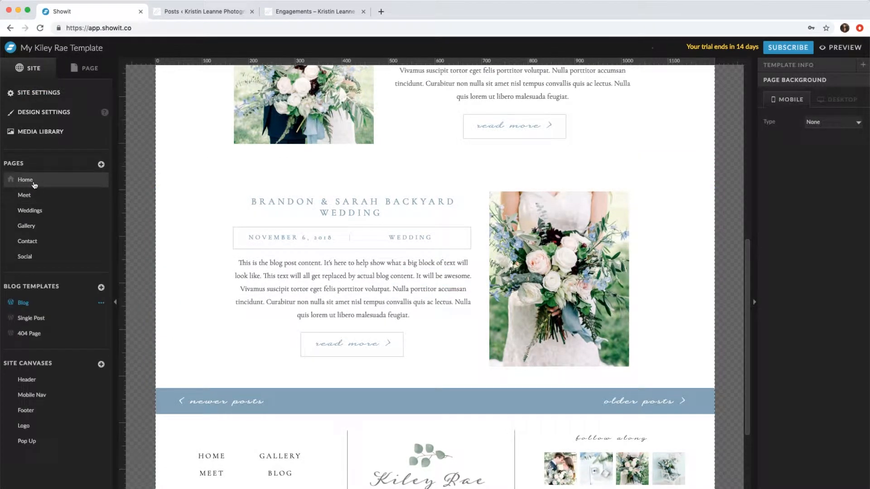
click(25, 179)
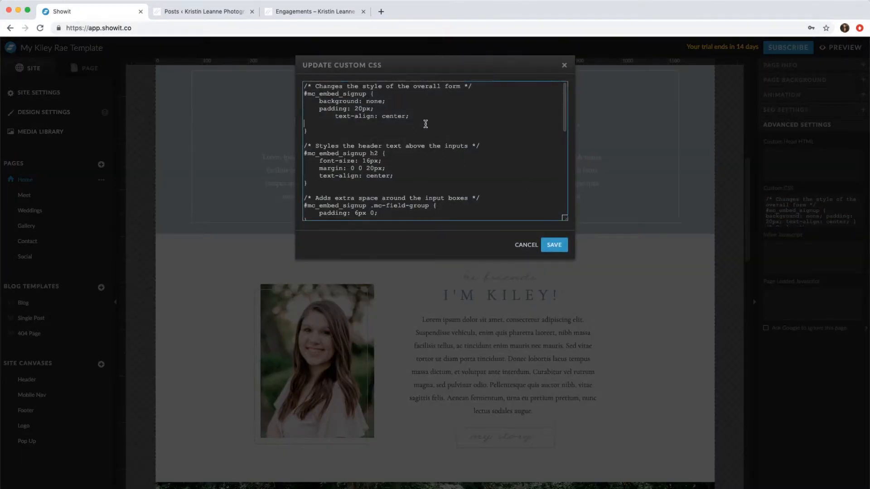
key(Cmd+a)
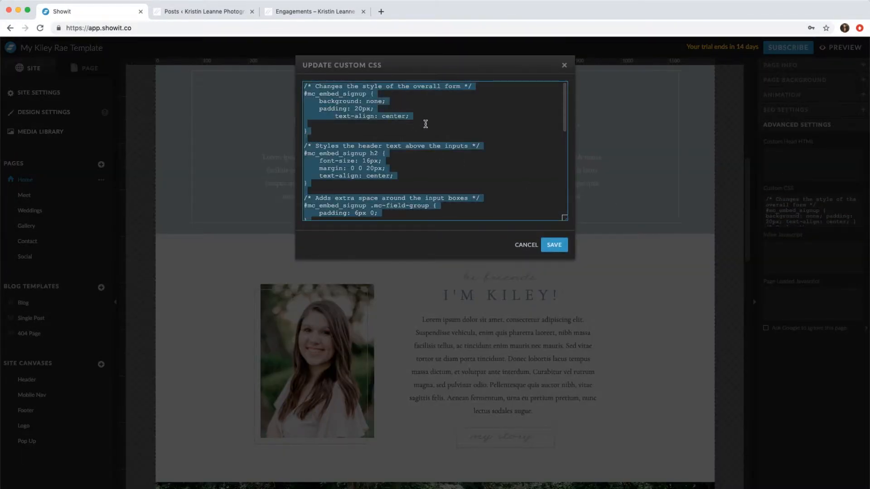
mouse_move(458, 131)
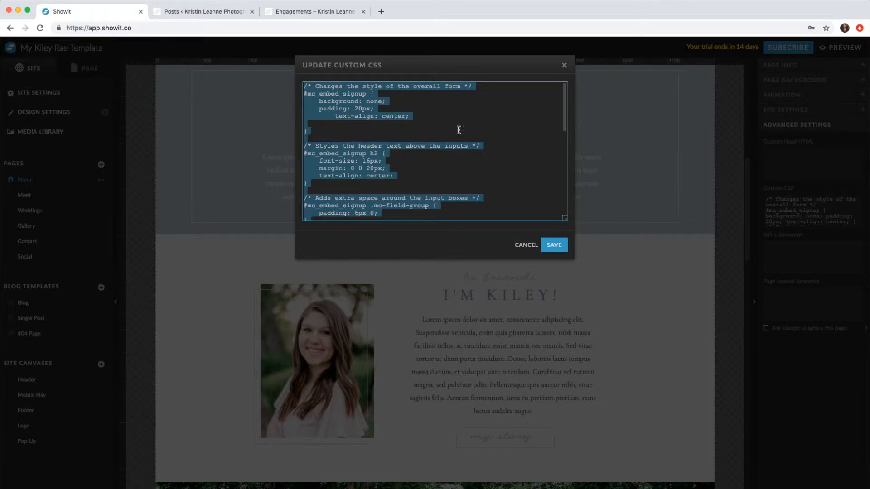
click(554, 245)
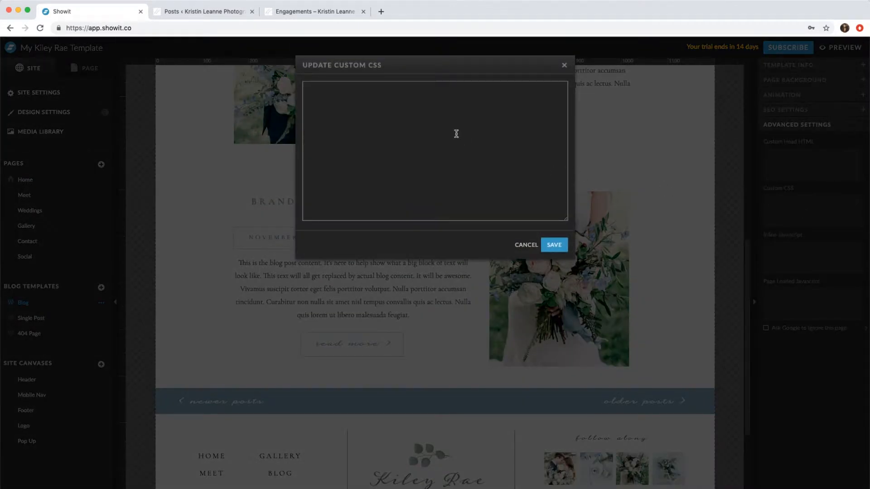
mouse_move(793, 201)
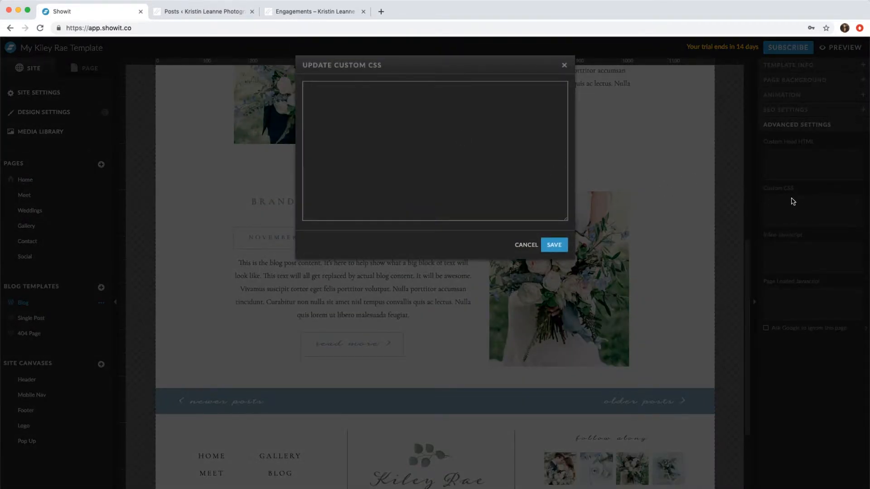
click(386, 143)
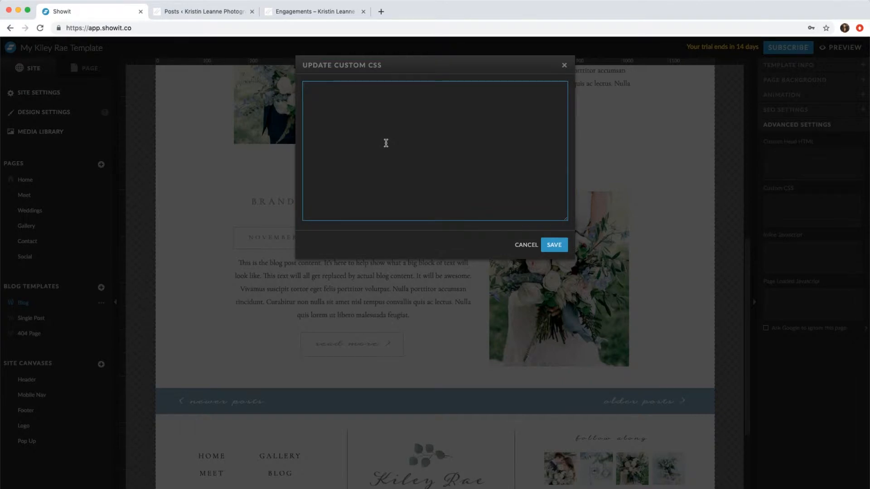
click(553, 245)
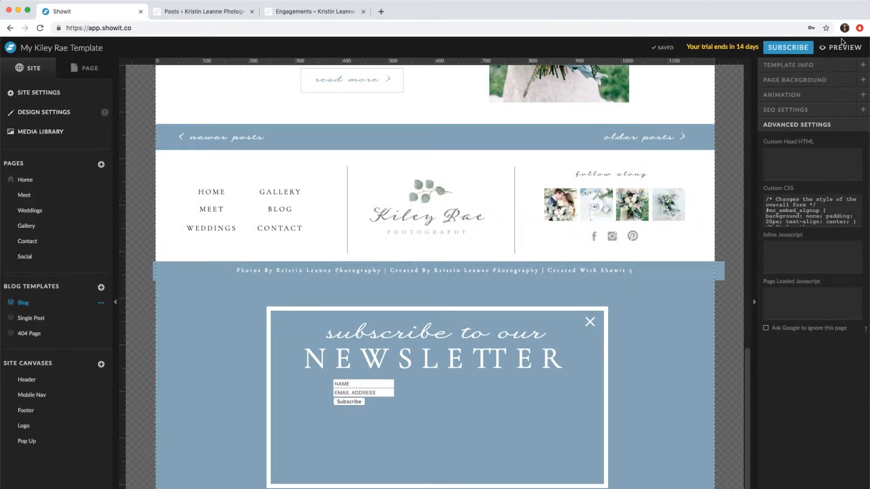
click(844, 47)
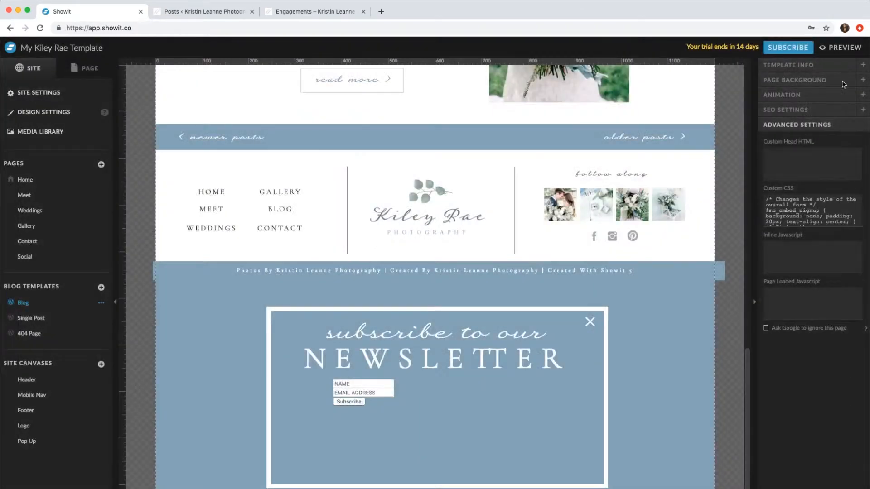
click(25, 179)
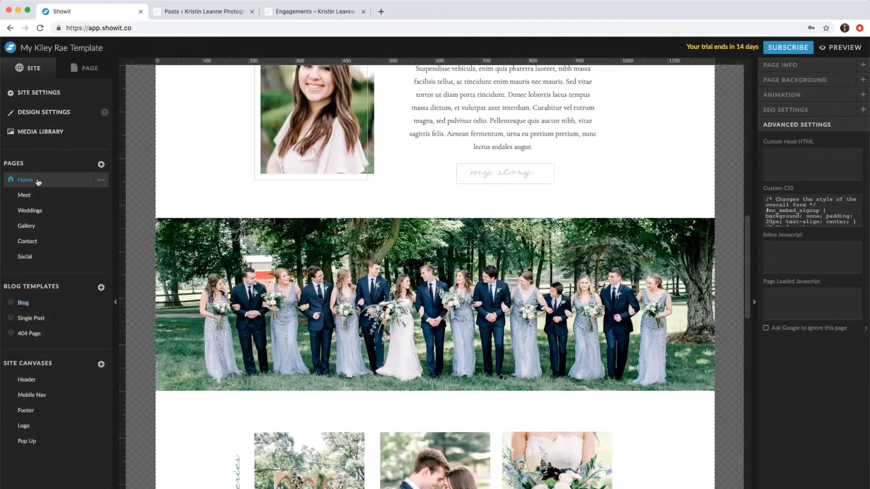
click(841, 47)
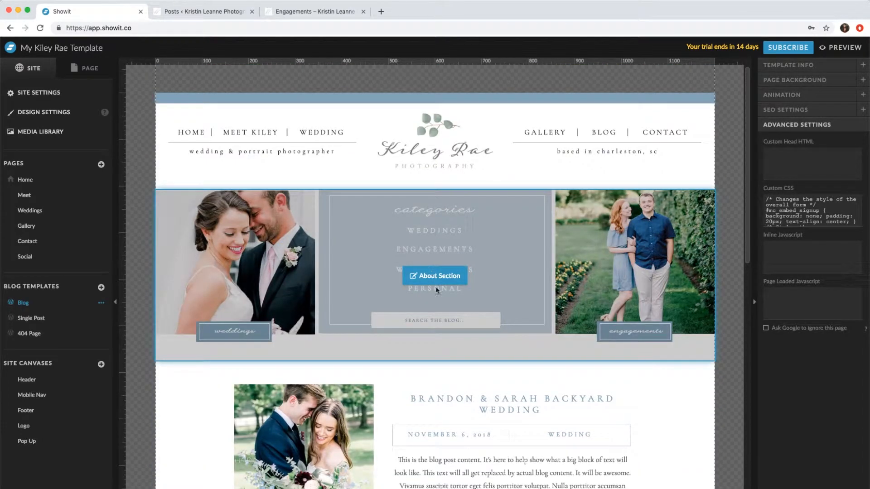
Add a categories-section scroll action: On Screen, Show Canvas 'Pop Up', Trigger Once.
scroll(down, 3)
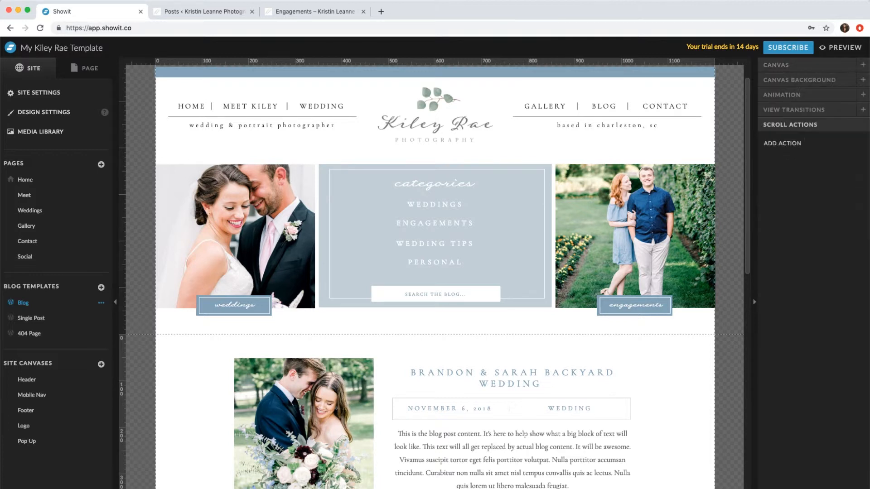
click(781, 143)
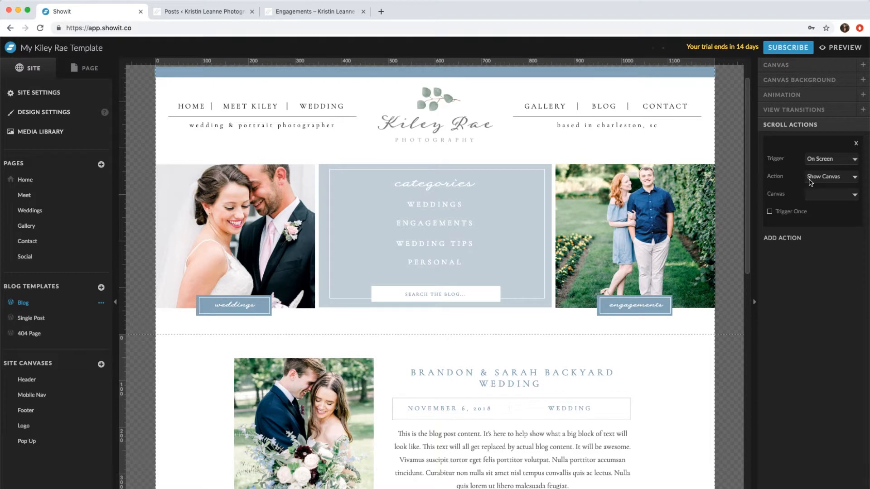
click(854, 194)
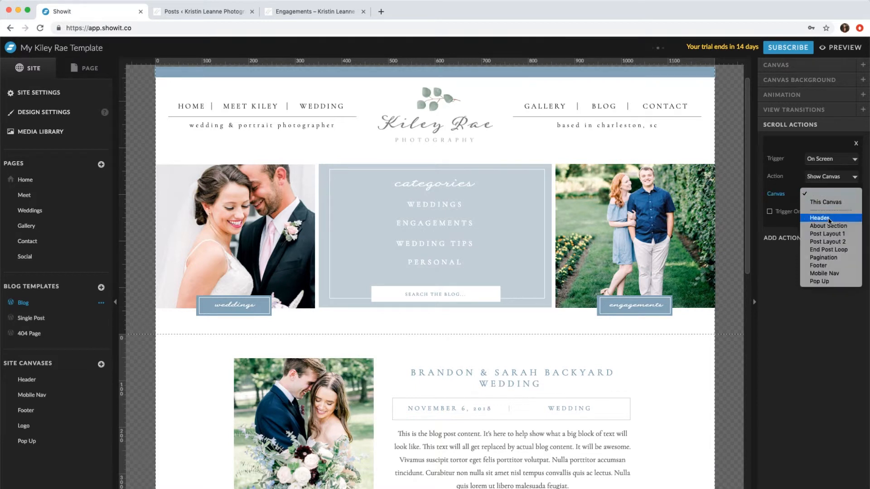
click(819, 281)
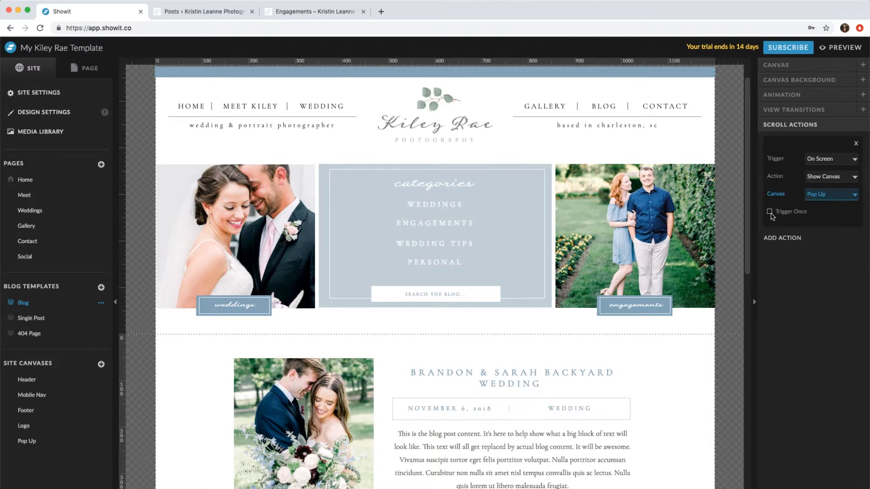
click(769, 211)
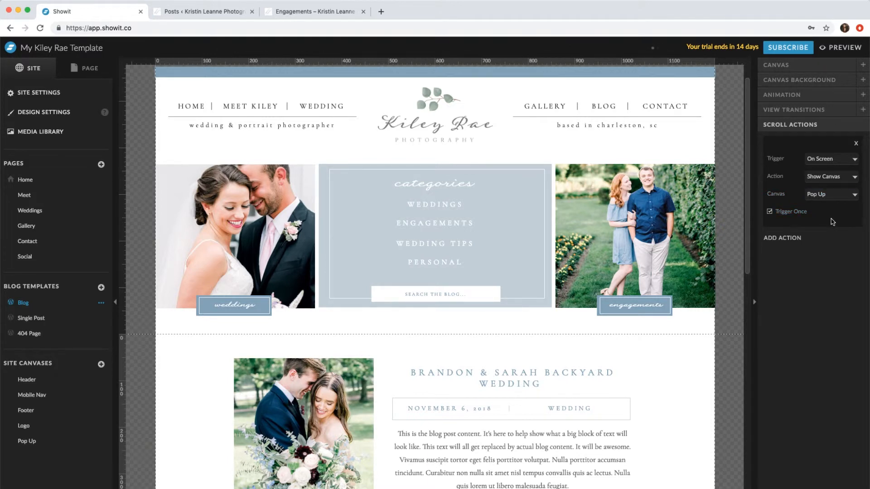
scroll(down, 3)
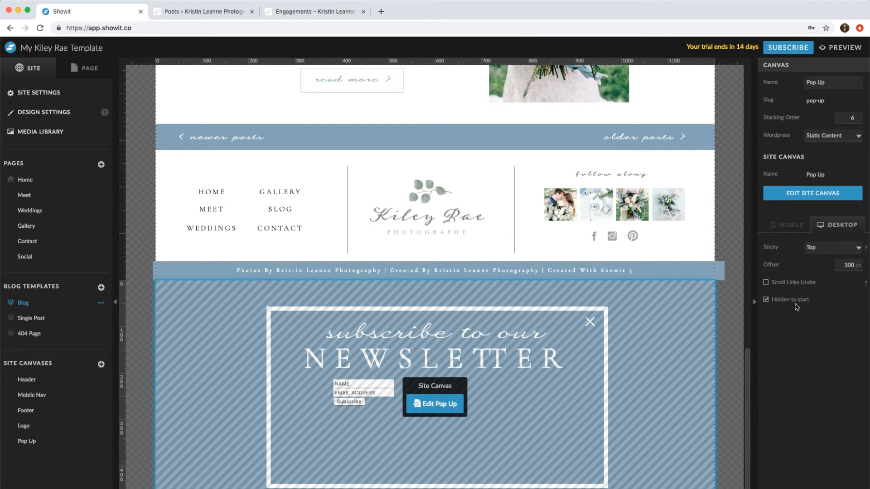
Launch the site preview of the Blog page from the top bar.
click(839, 47)
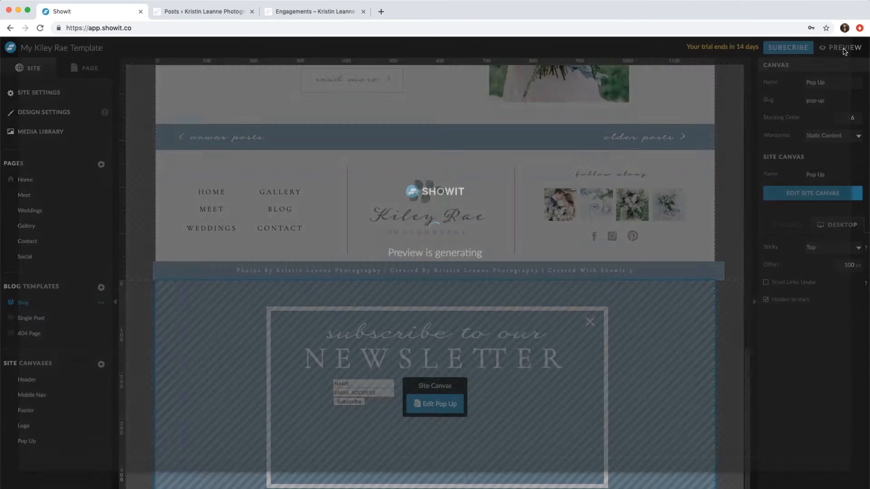
click(842, 48)
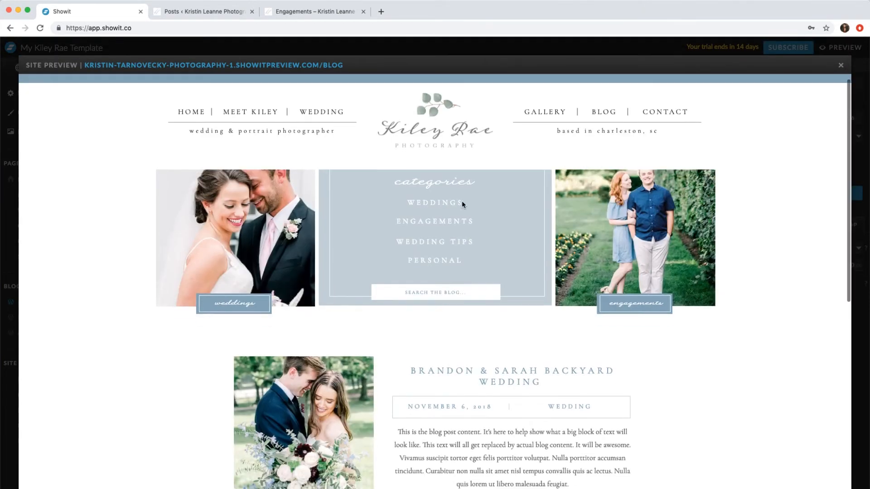